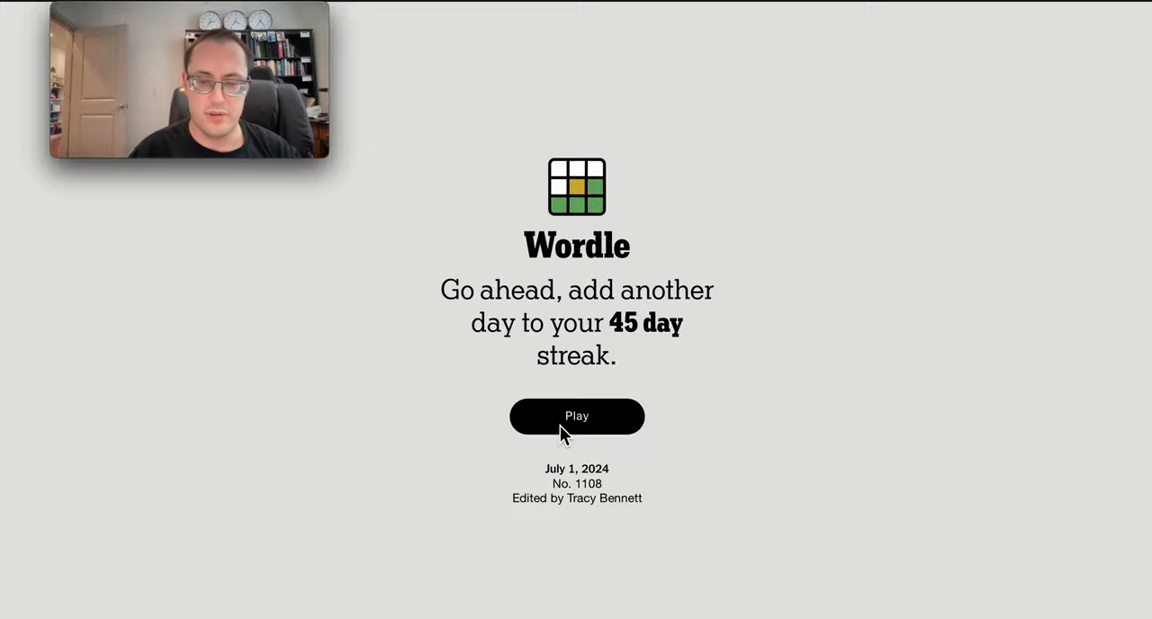
mouse_move(565, 444)
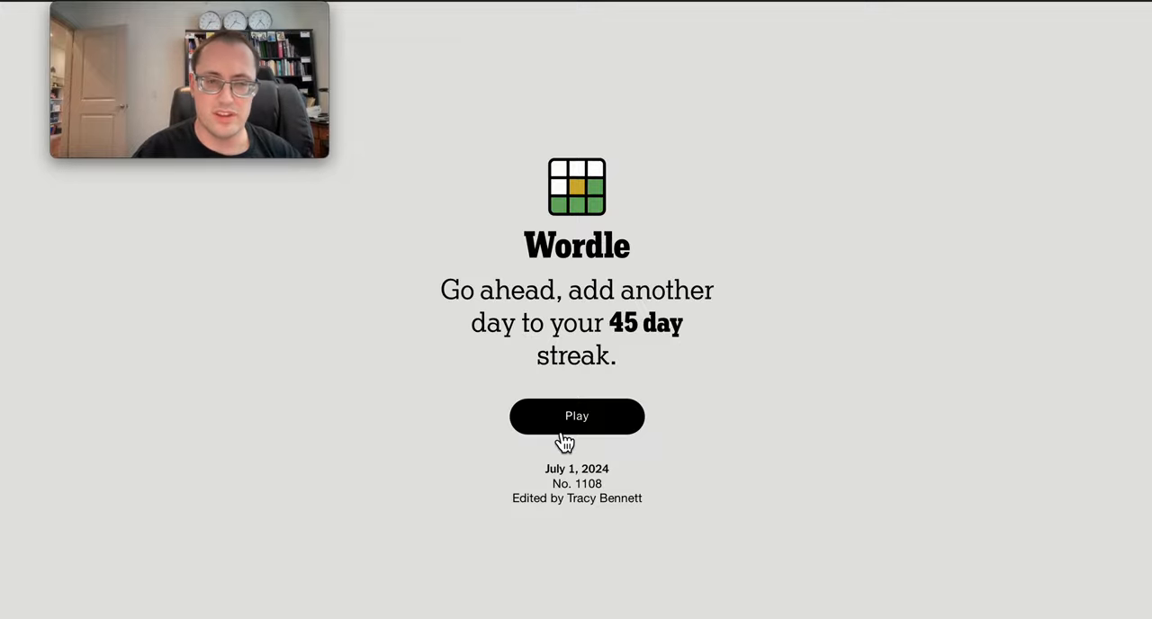
- Start today's puzzle and submit CARDS as the first guess
click(576, 417)
text(C)
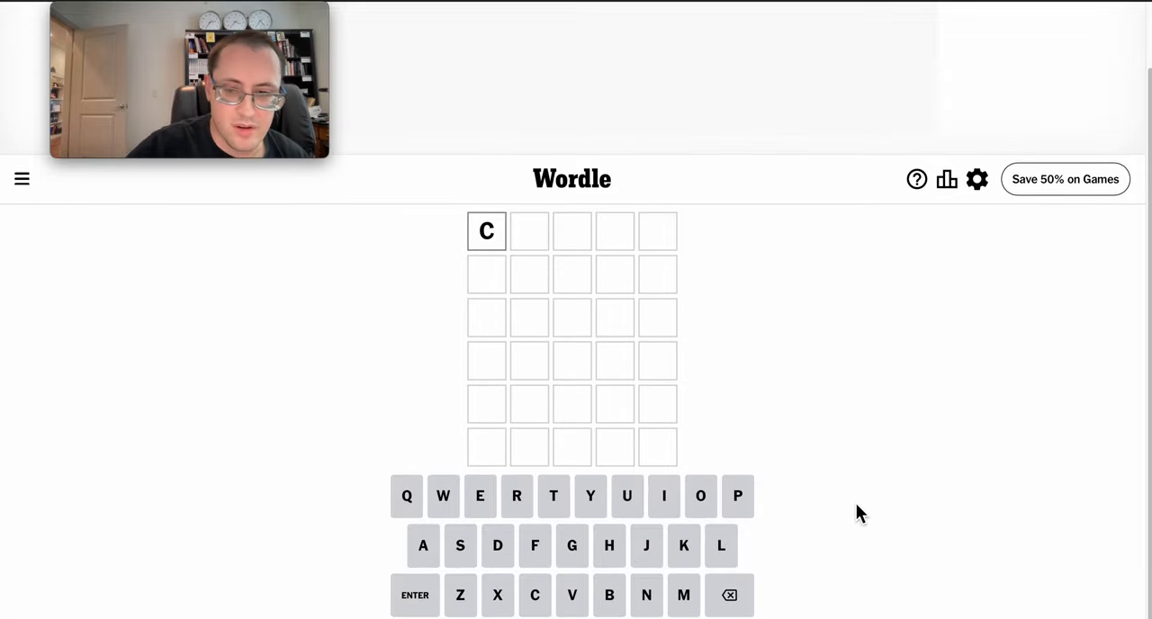
text(ARDS)
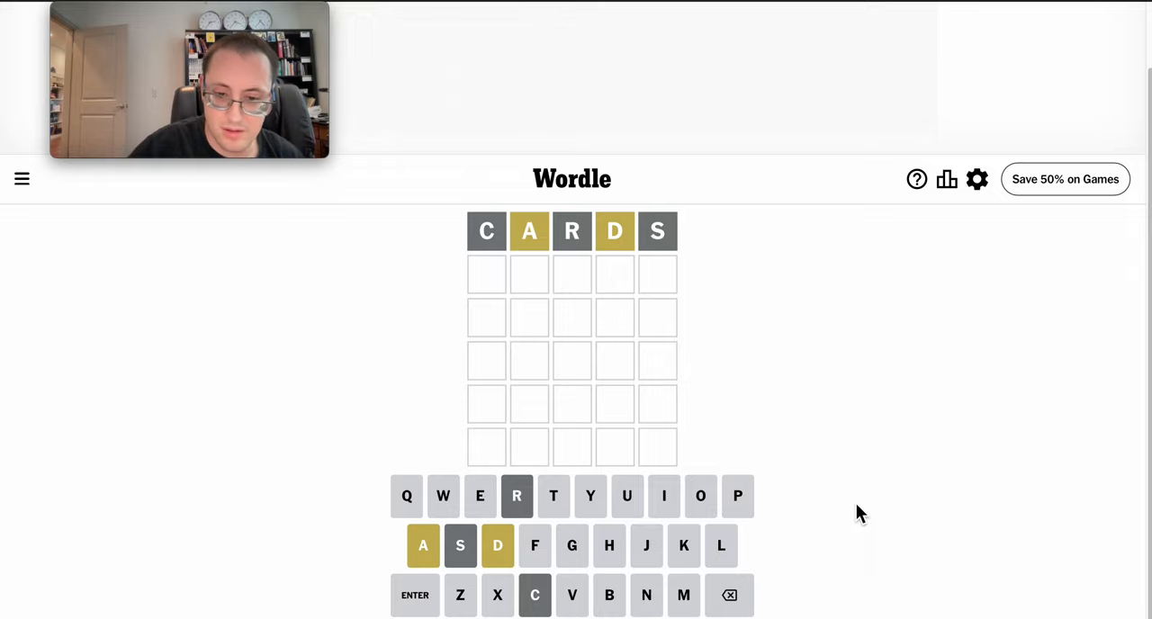
- Submit GONAD as the second guess
text(GONAD)
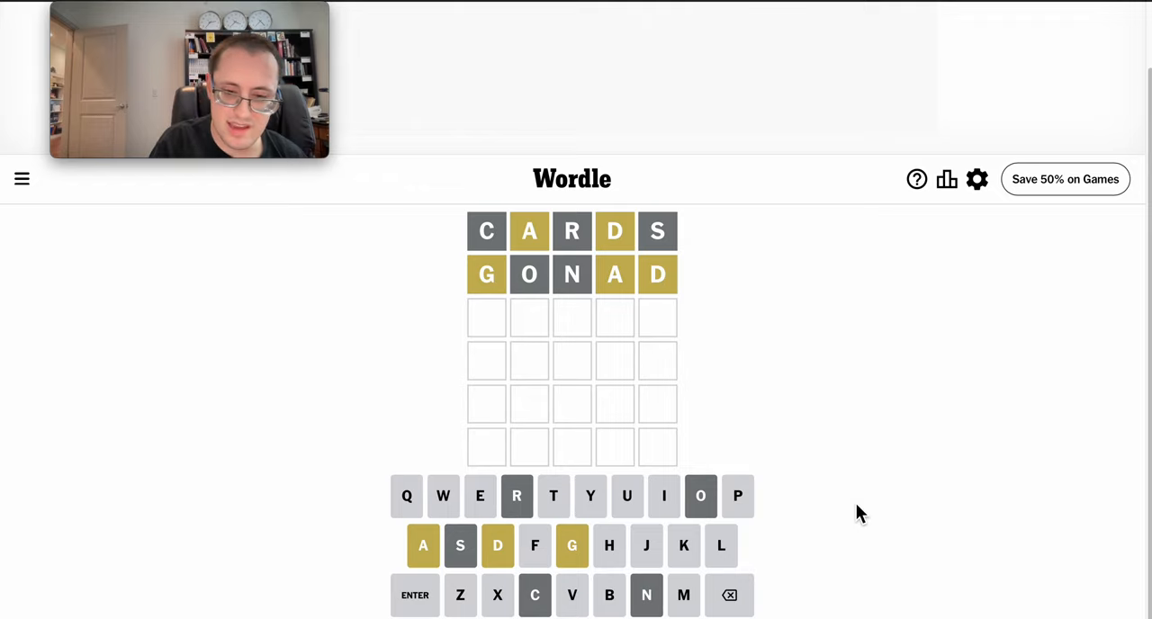
- Try DAGIT in the third row, then backspace to leave D and I unsubmitted
text(DAG)
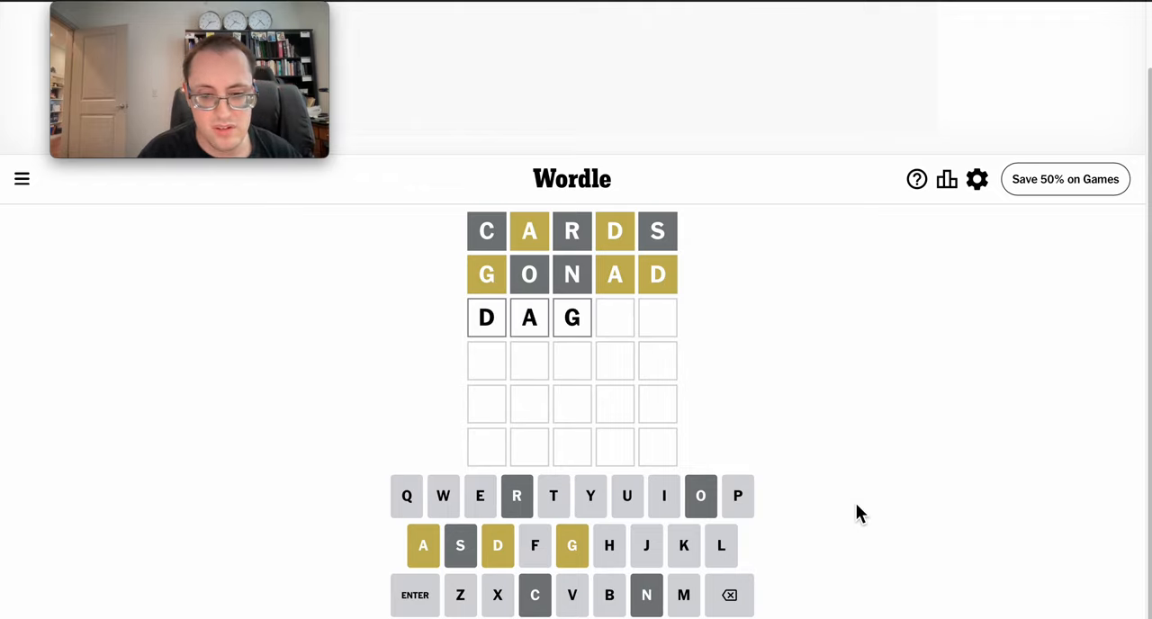
text(IT)
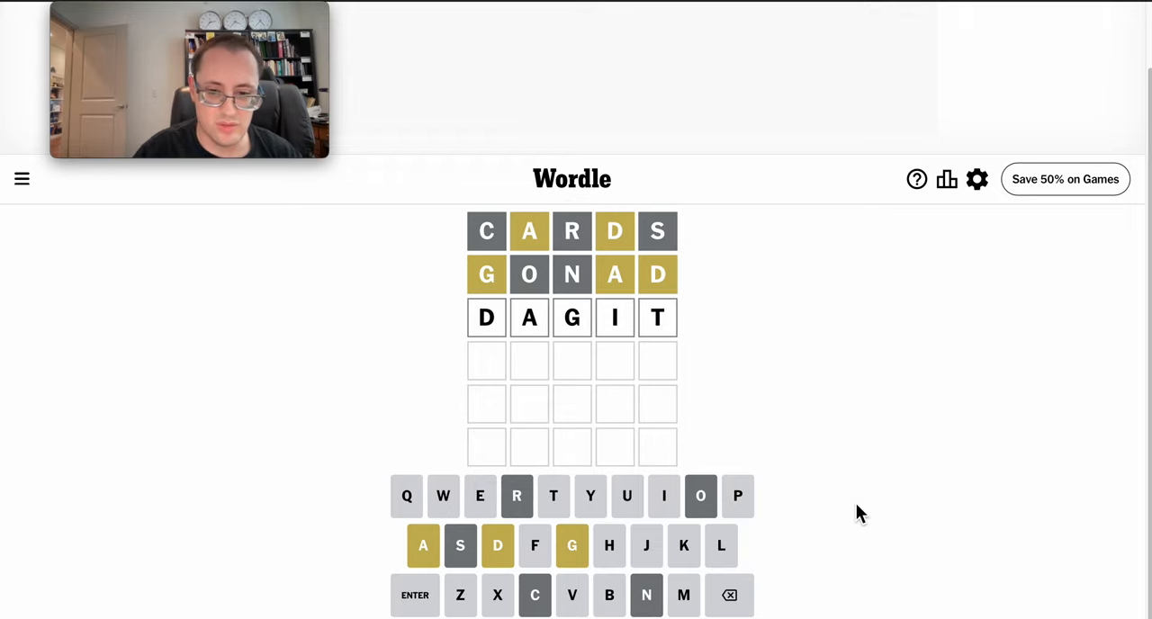
key(Backspace)
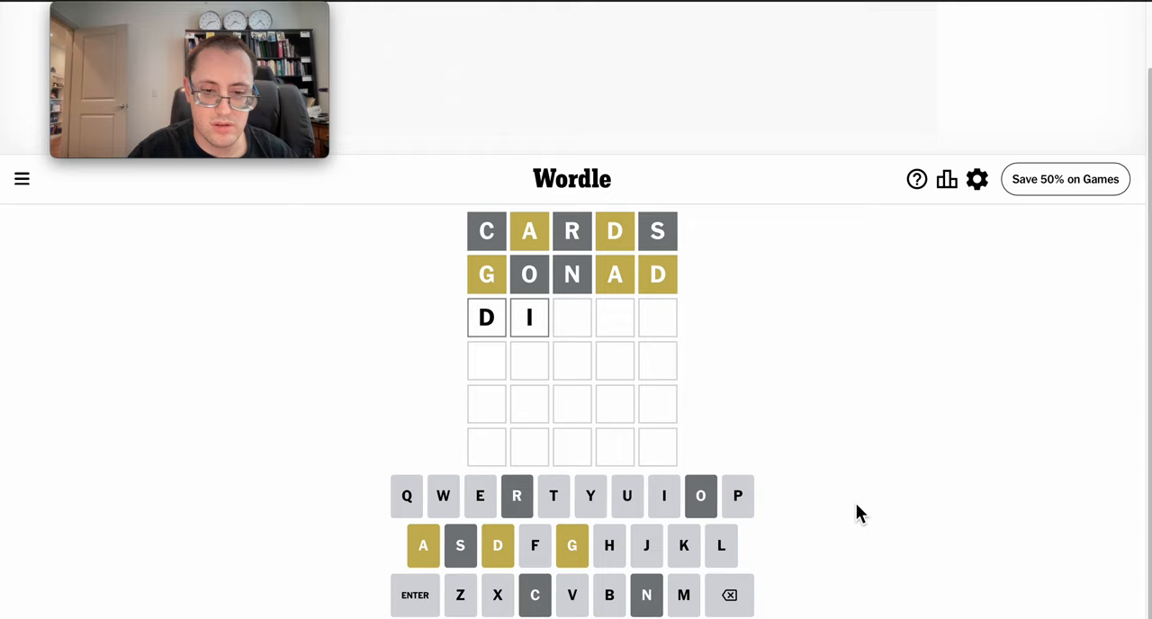
- Clear the third row and enter ADAGE without submitting it
key(Backspace)
text(ADAG)
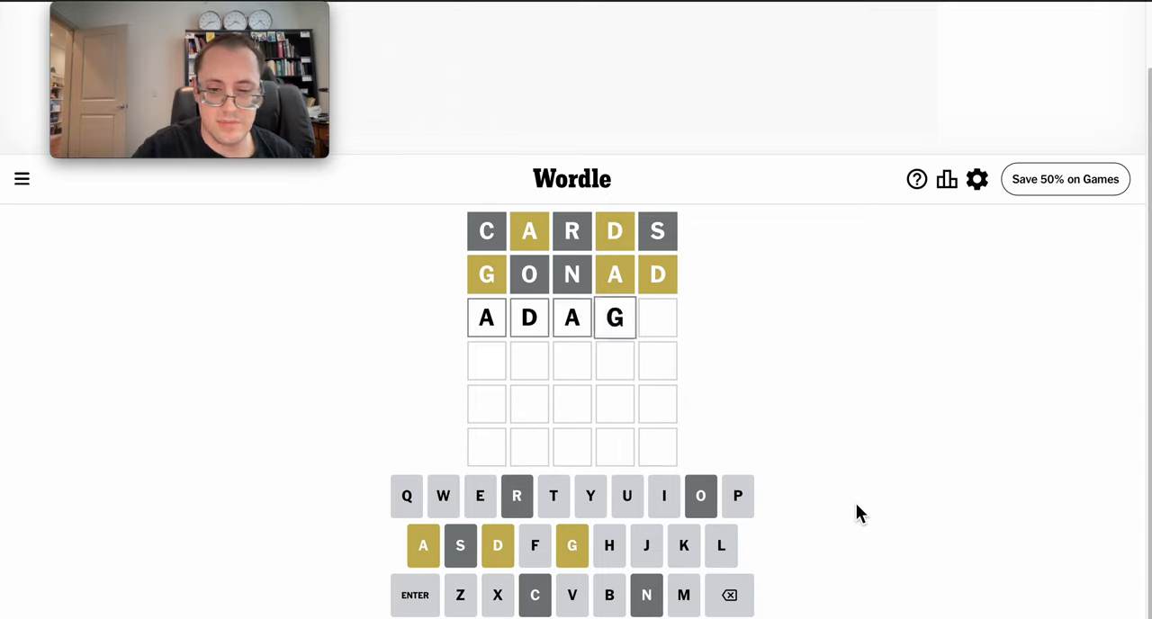
key(e)
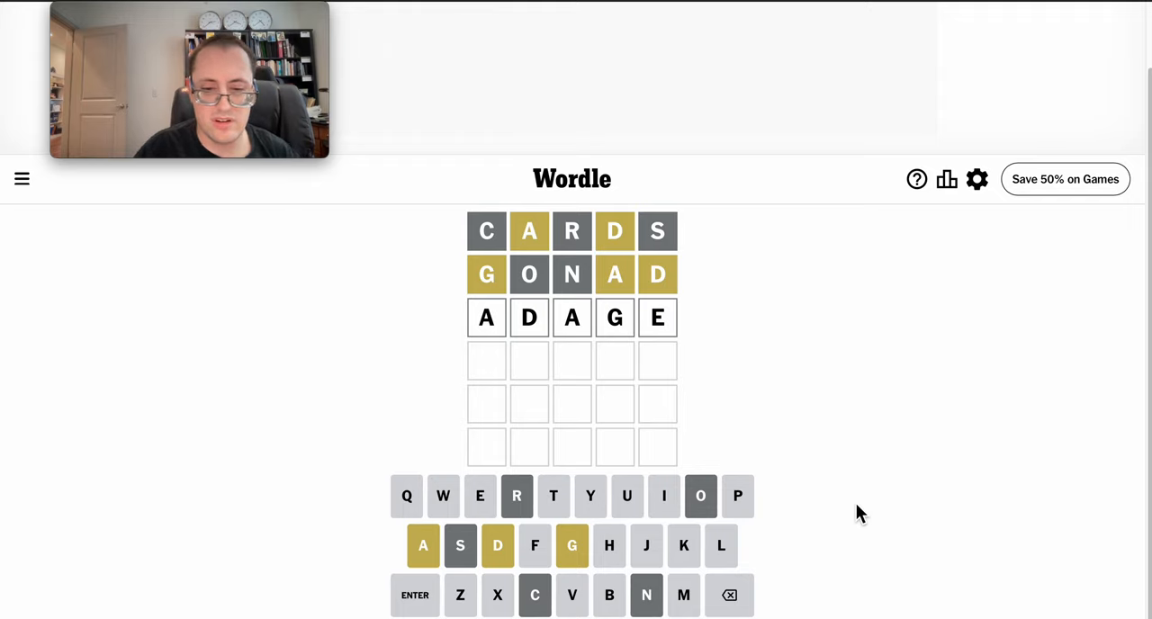